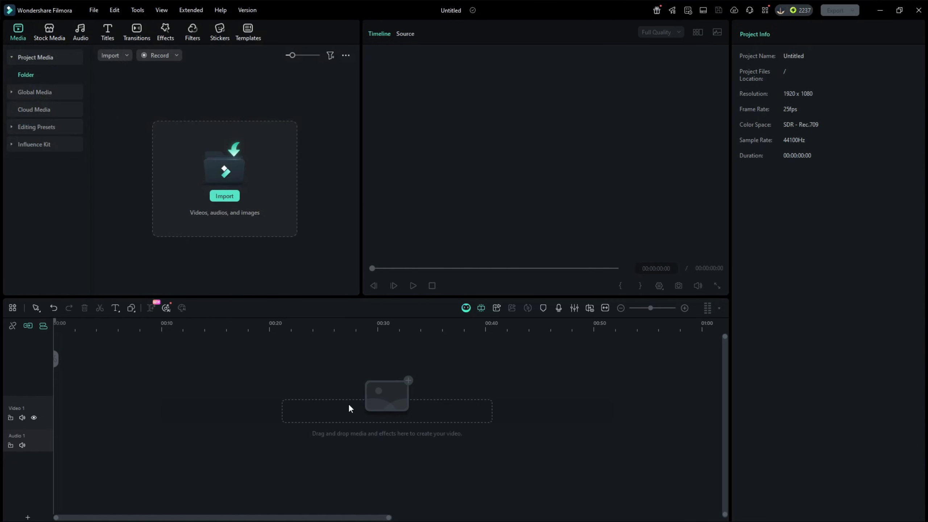
mouse_move(233, 204)
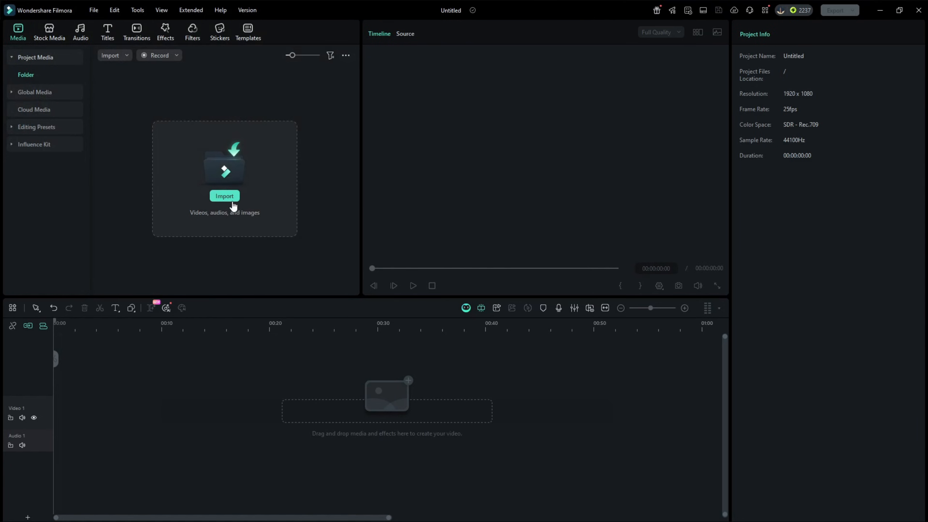
Import the Spin_the_tree clip from Downloads and place it on the timeline.
left_click(224, 196)
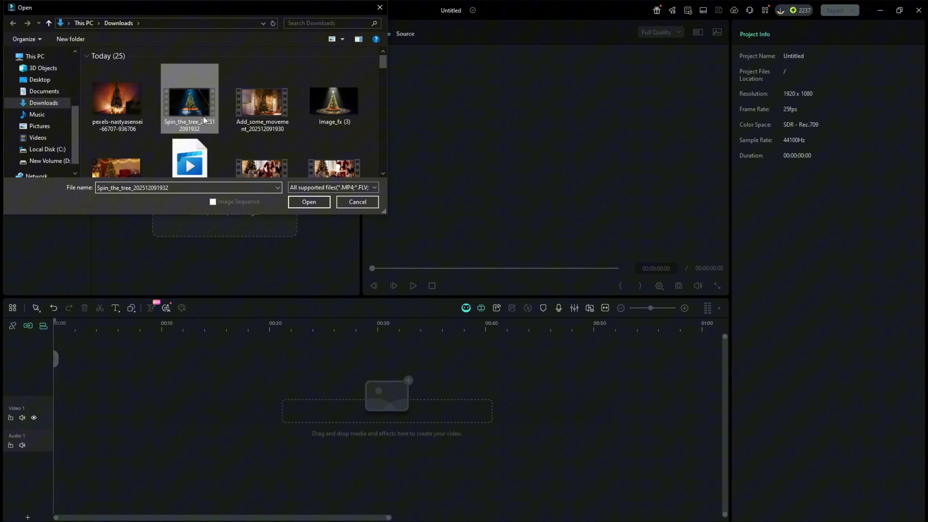
left_click(309, 202)
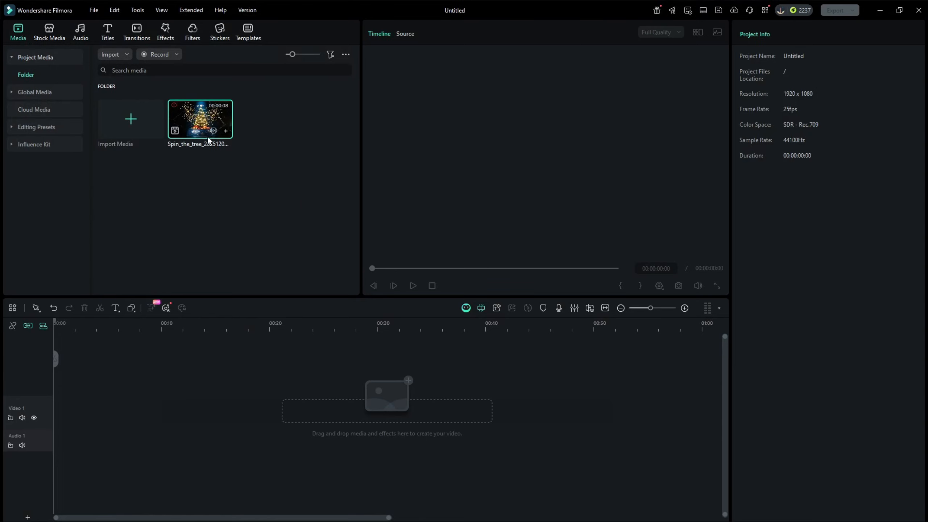
left_click_drag(200, 119, 96, 414)
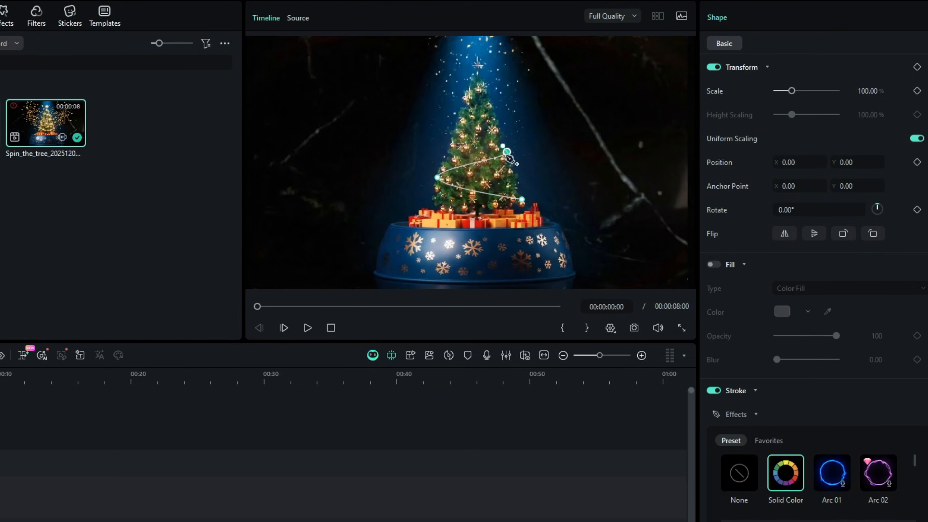
mouse_move(520, 167)
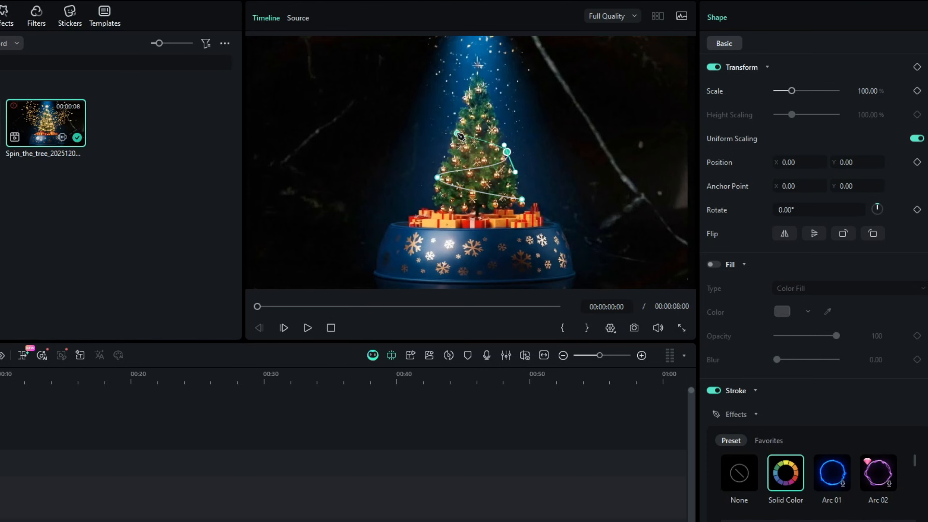
Reshape the spiral path so it winds up to the tree's upper branches.
left_click_drag(504, 146, 454, 130)
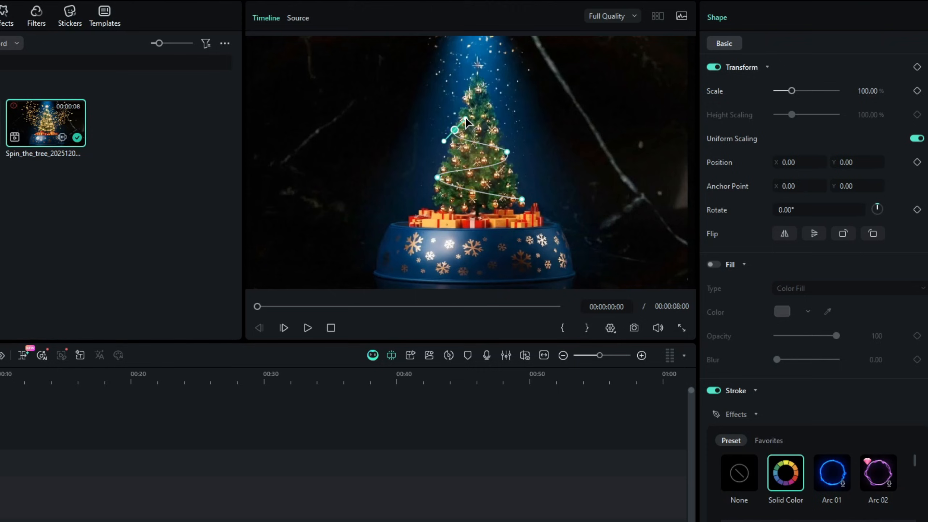
mouse_move(461, 105)
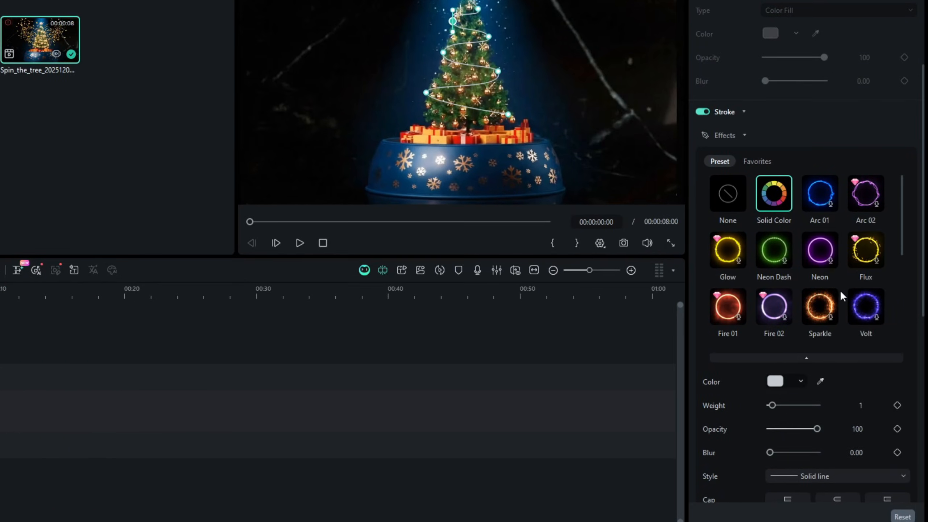
Apply the Fire 01 stroke effect to the spiral line.
left_click(729, 308)
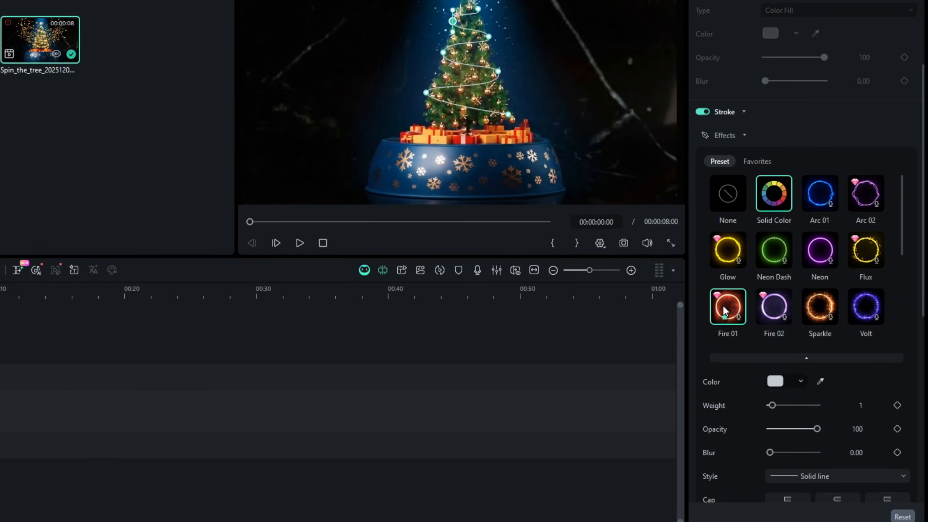
left_click(728, 306)
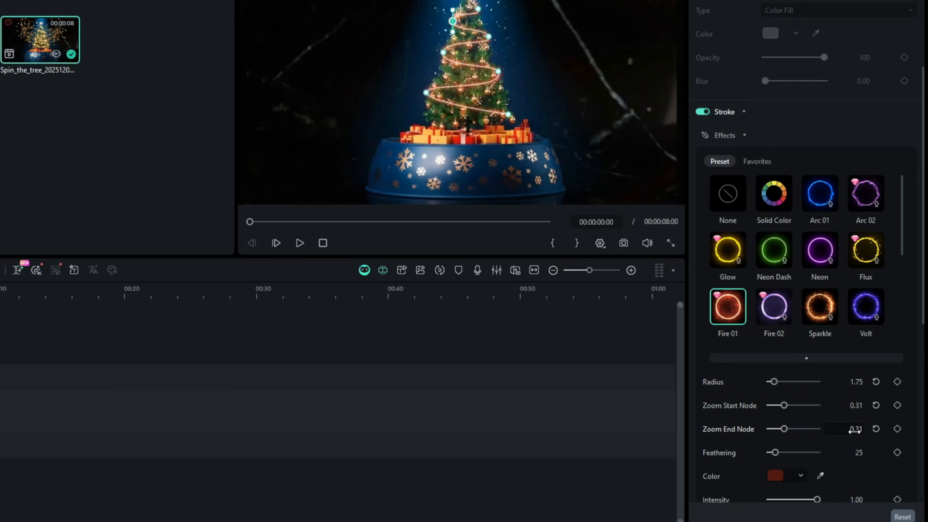
scroll("down", 3)
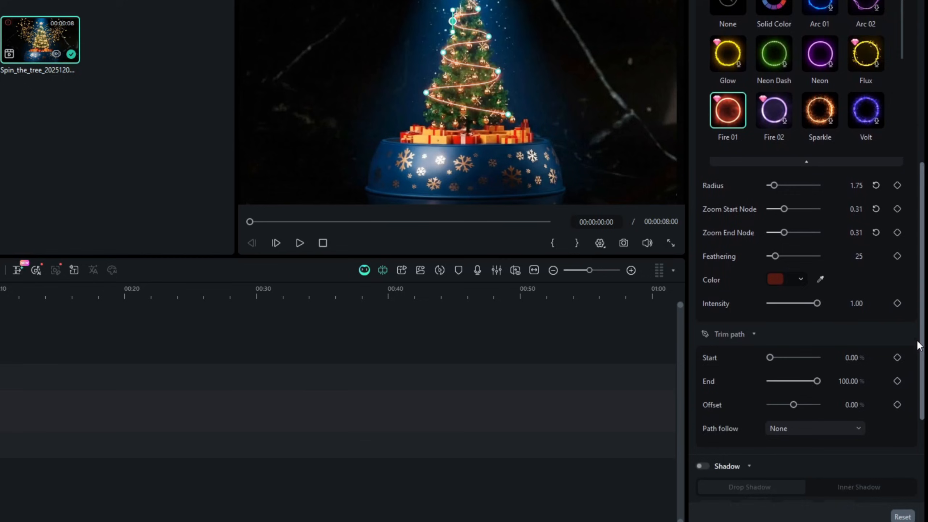
Keyframe the trim path End to 100% and preview the draw-on animation from the start.
scroll("down", 3)
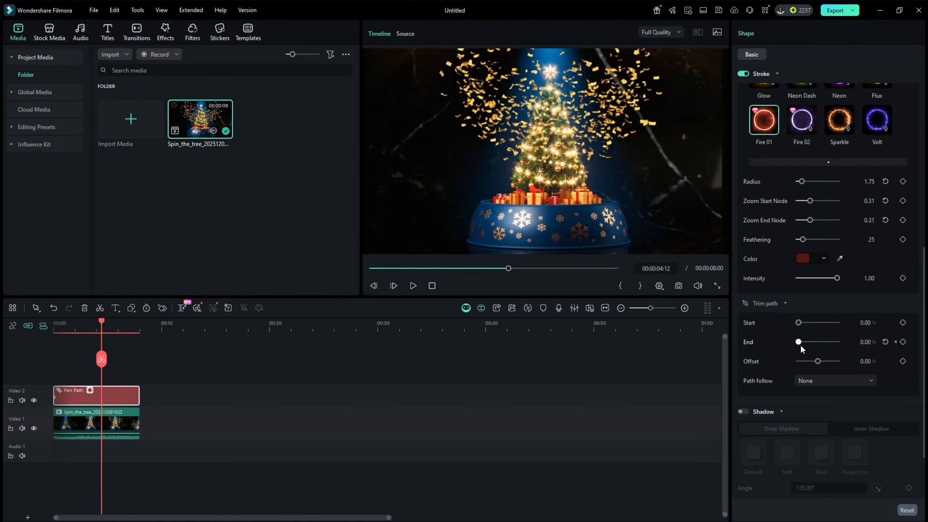
left_click_drag(798, 342, 836, 342)
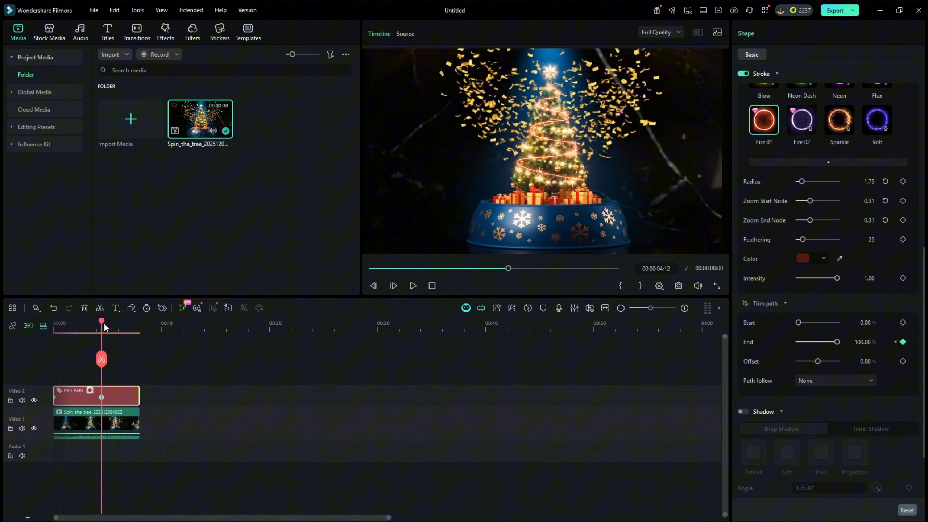
left_click(413, 286)
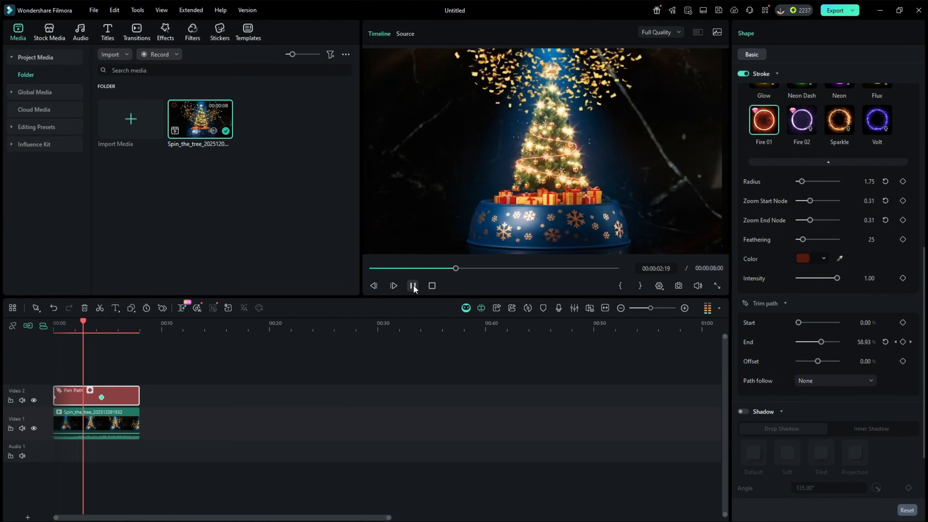
left_click(413, 285)
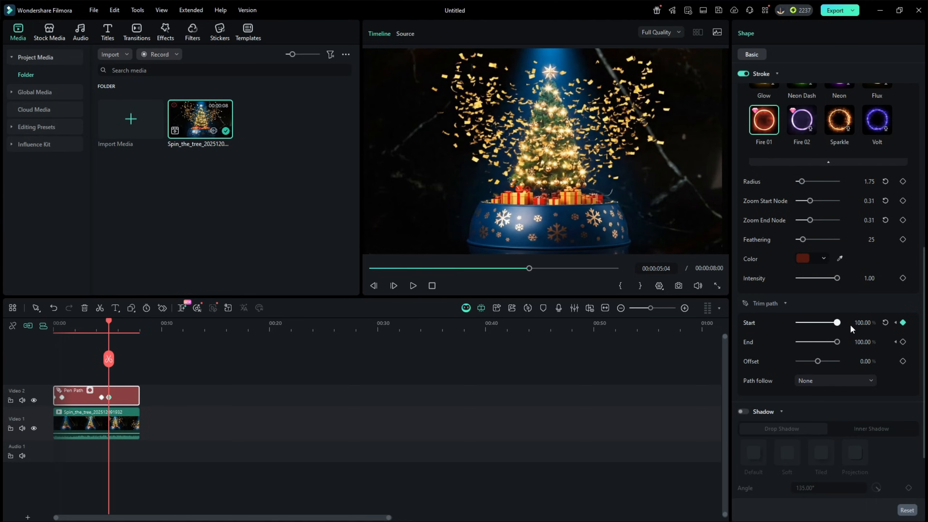
left_click(413, 286)
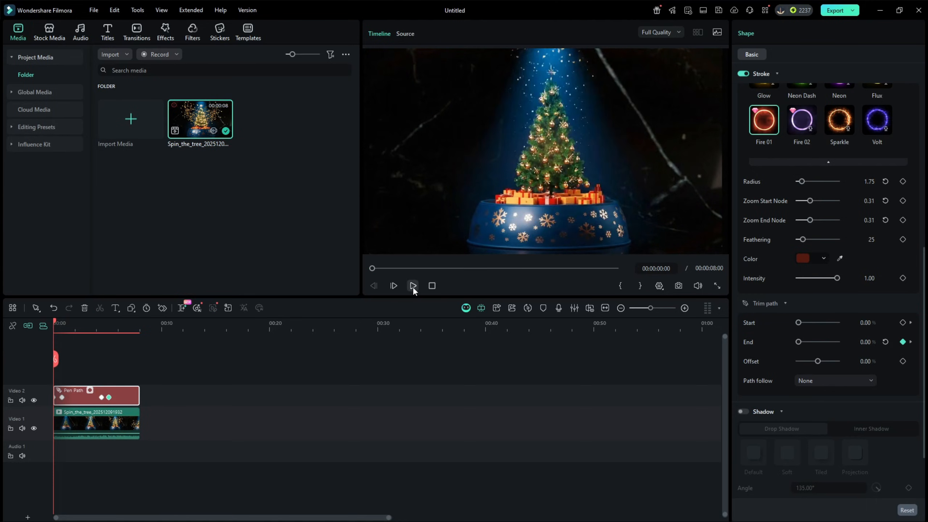
left_click(412, 285)
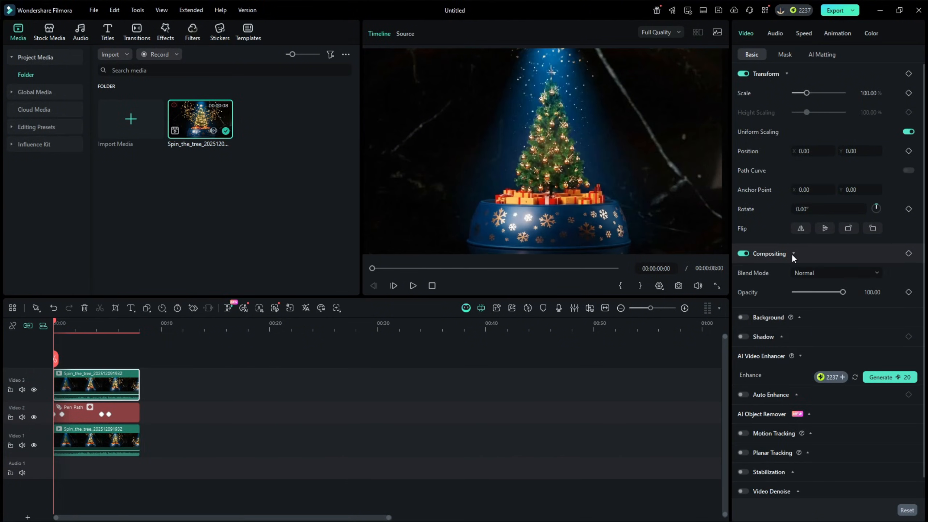
Set the top tree clip's opacity to 50 and draw a mask over the tree.
left_click_drag(847, 292, 820, 292)
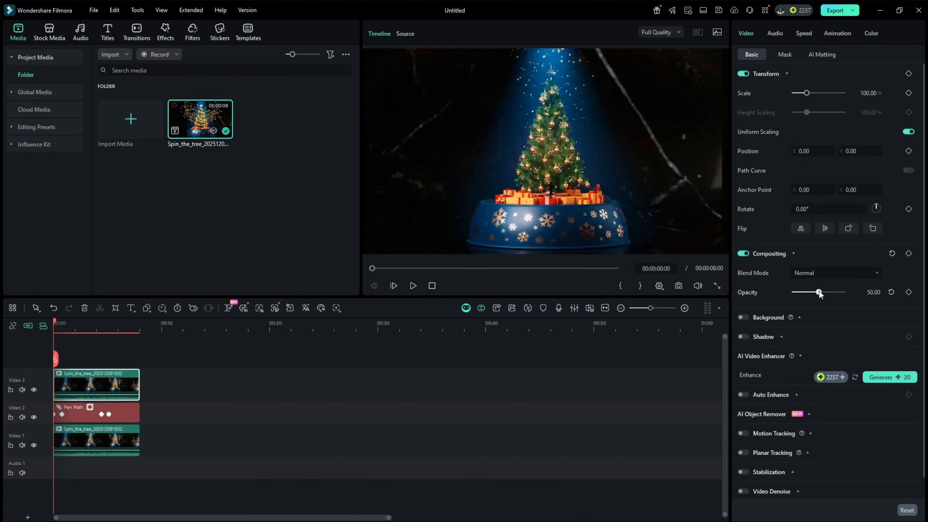
left_click(785, 54)
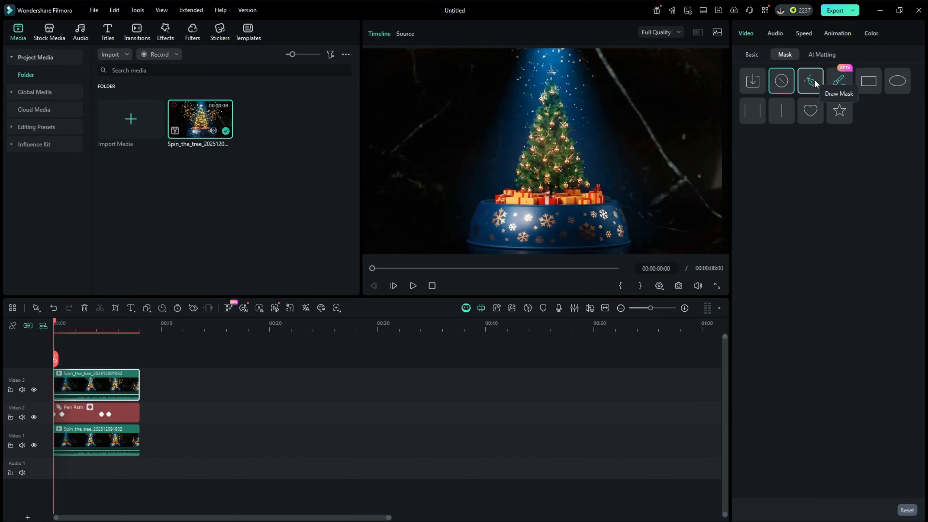
left_click(811, 81)
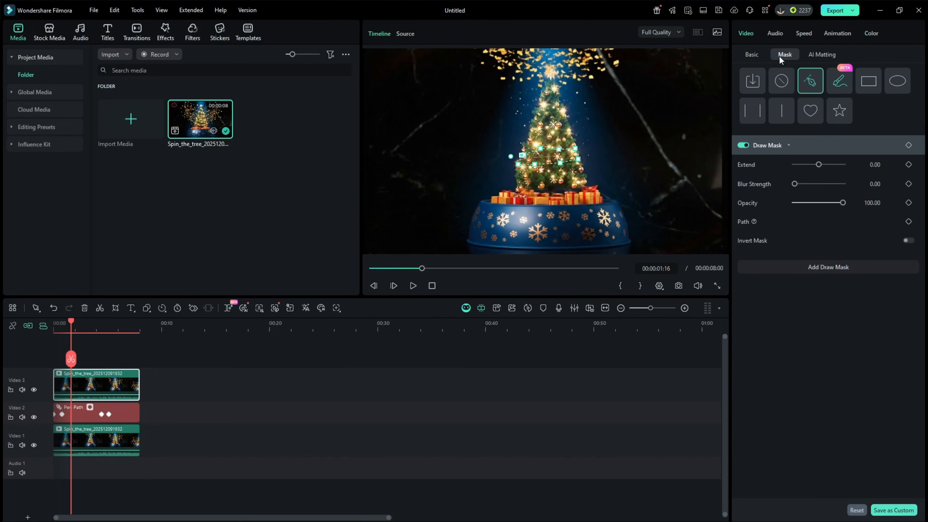
left_click(751, 54)
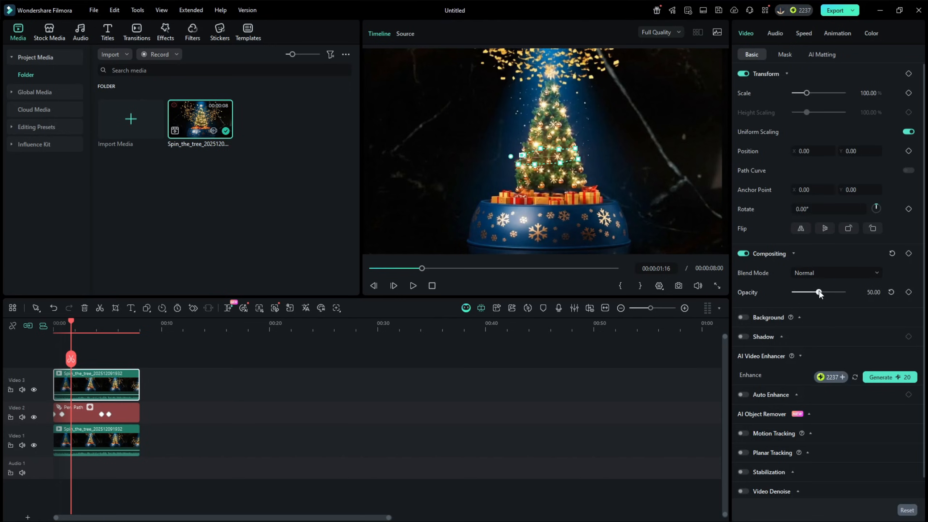
left_click(785, 55)
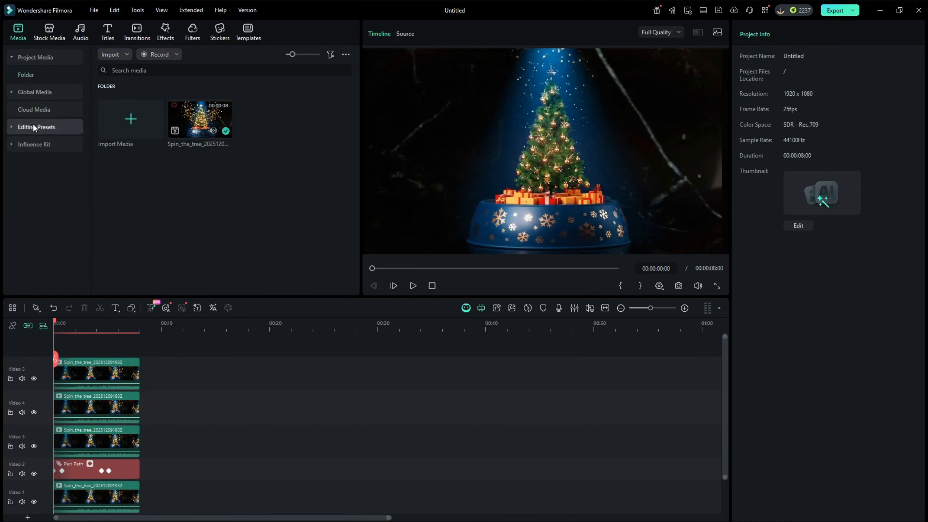
Add an Adjustment Layer from Editing Presets above all the tracks.
left_click(36, 127)
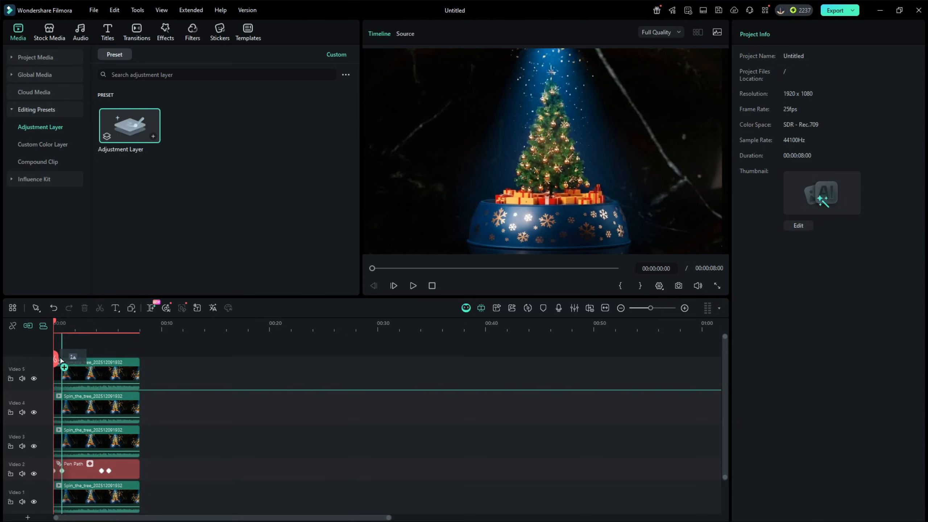
left_click(64, 367)
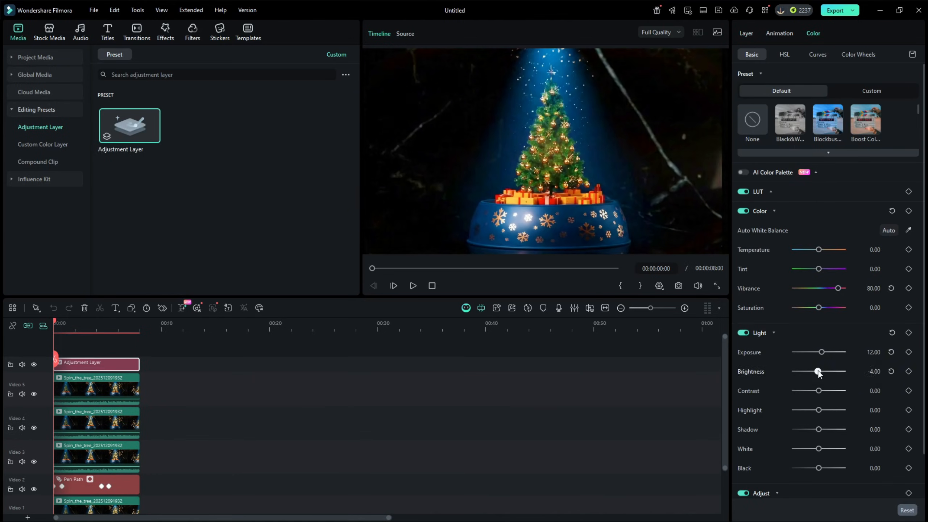